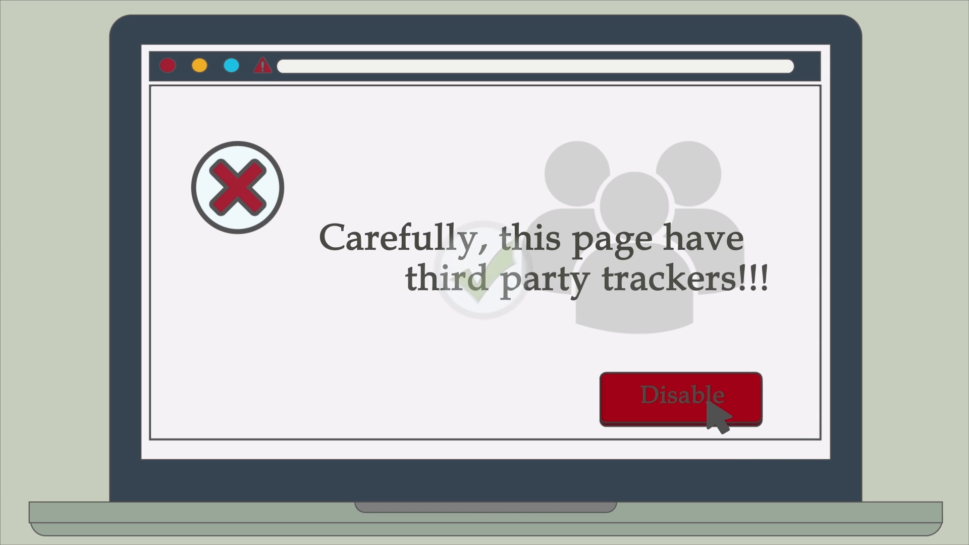
# Disable the third-party trackers flagged in the browser warning
pyautogui.click(679, 398)
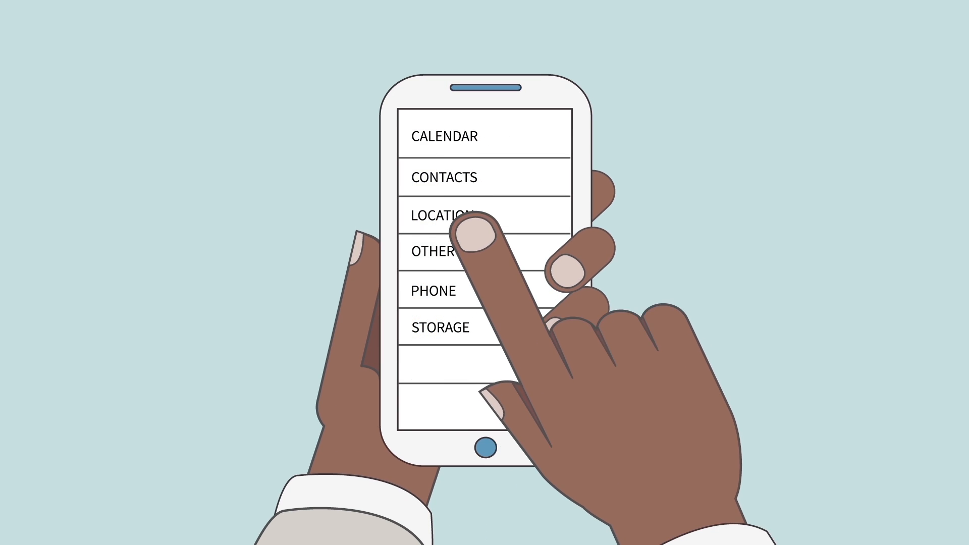
# Switch 'Share my current location' to Off under Location, then launch the parking payment app
pyautogui.click(446, 214)
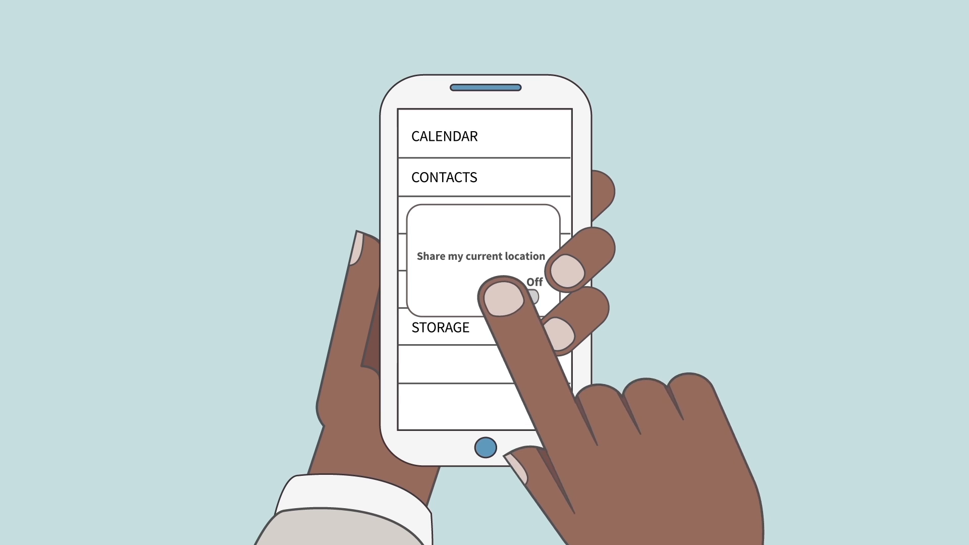
pyautogui.click(489, 447)
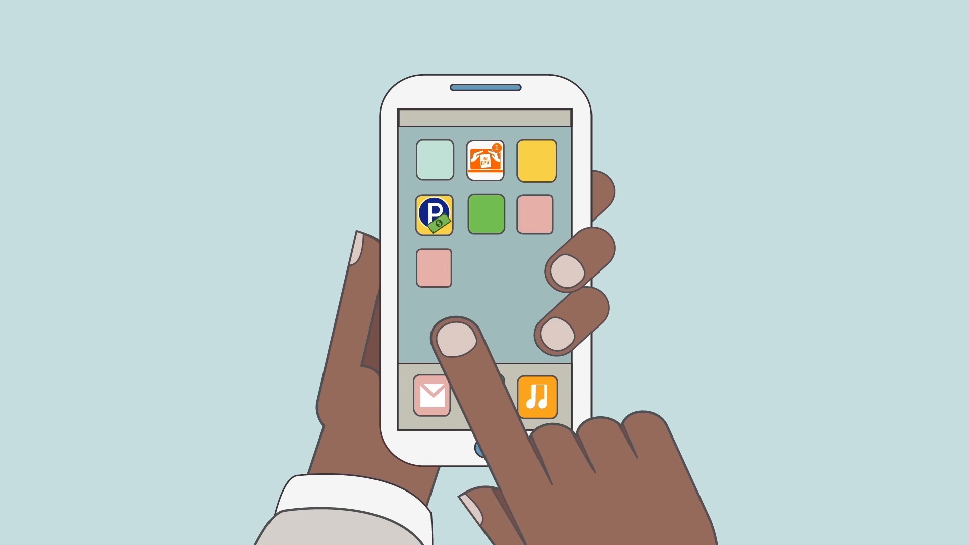
pyautogui.click(434, 216)
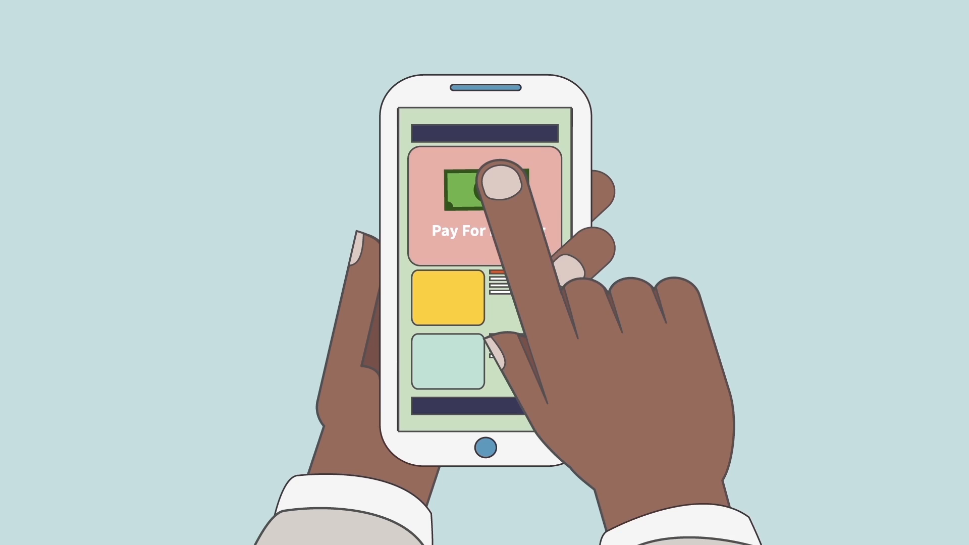